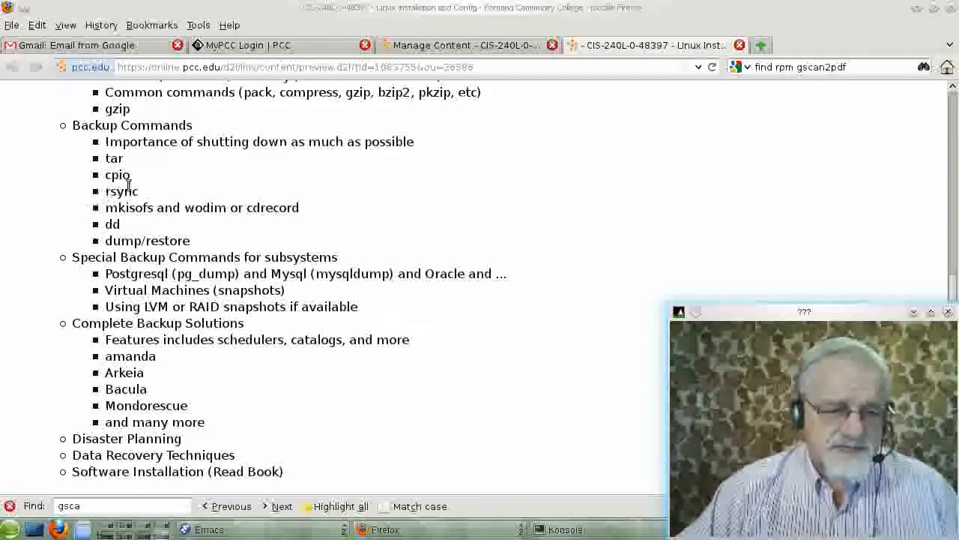
# - Review the Backup Commands outline in Firefox, then bring the Konsole window forward
pyautogui.moveTo(105, 192); pyautogui.dragTo(120, 224)
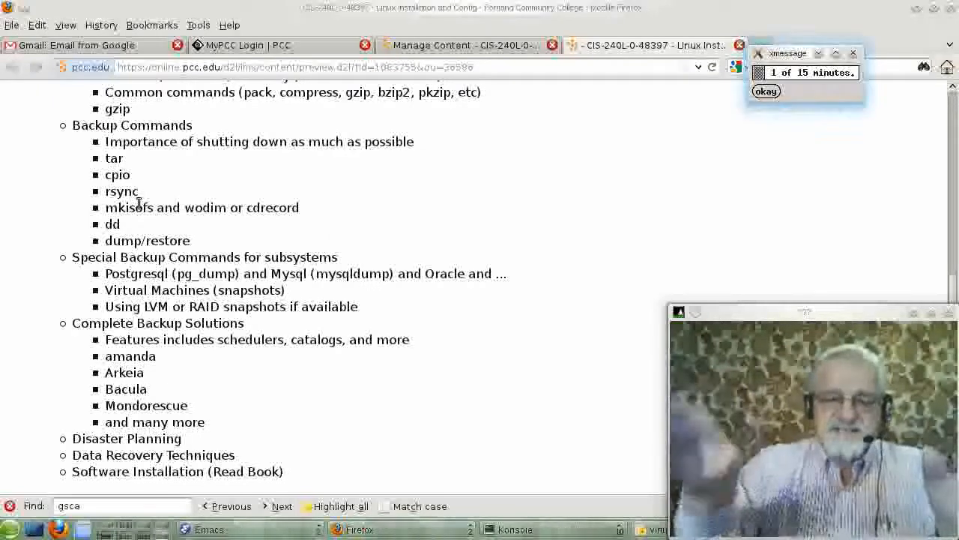
pyautogui.click(765, 92)
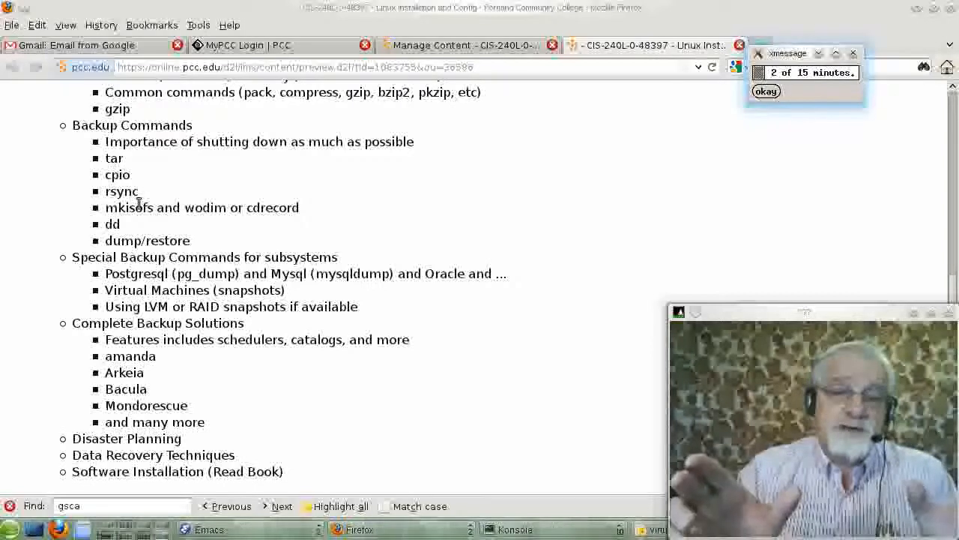
pyautogui.click(765, 92)
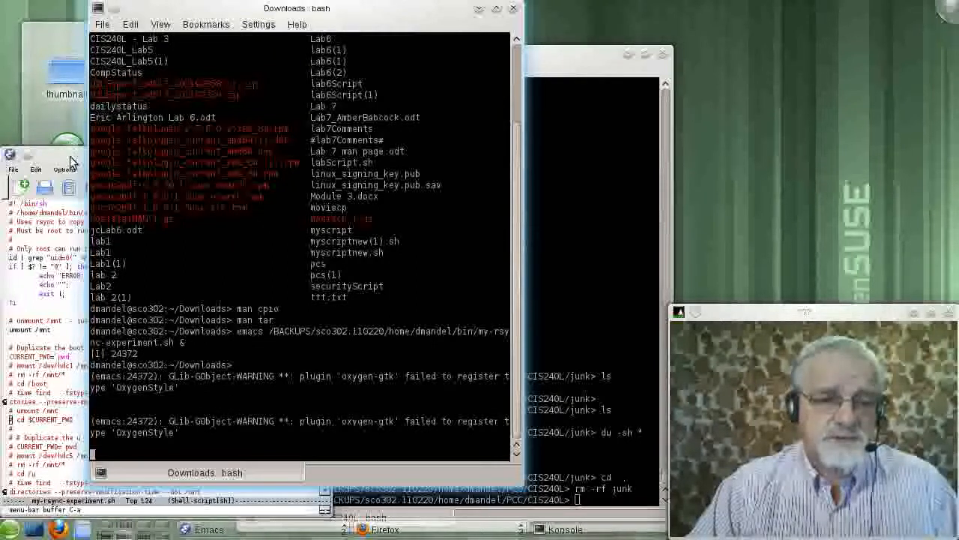
pyautogui.moveTo(288, 249)
pyautogui.write('man')
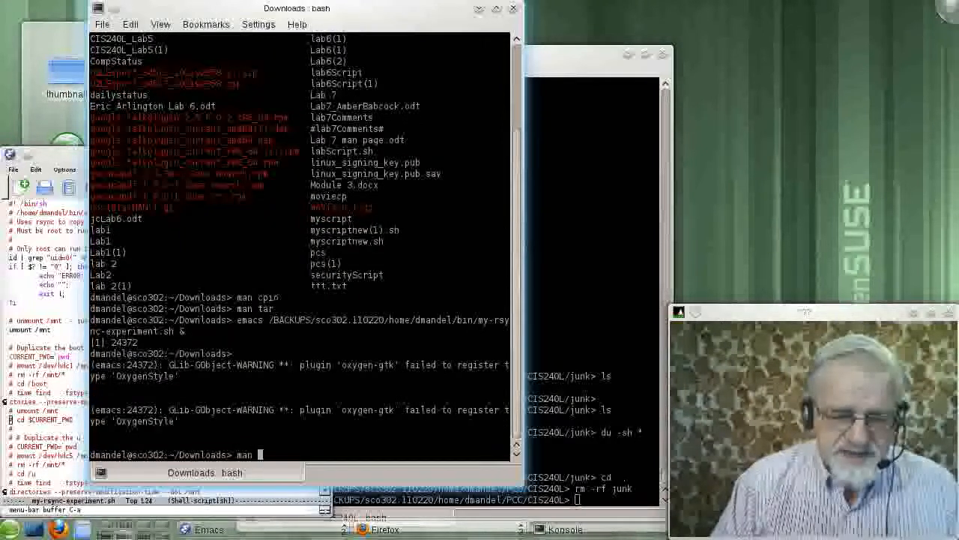
# - Run man rsync in the shell to display the rsync manual page
pyautogui.write('rs')
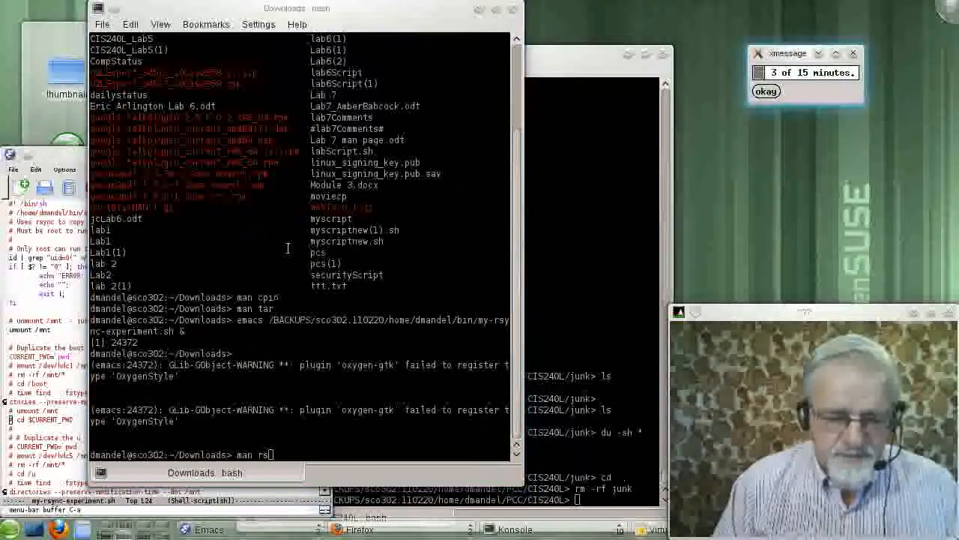
pyautogui.click(766, 91)
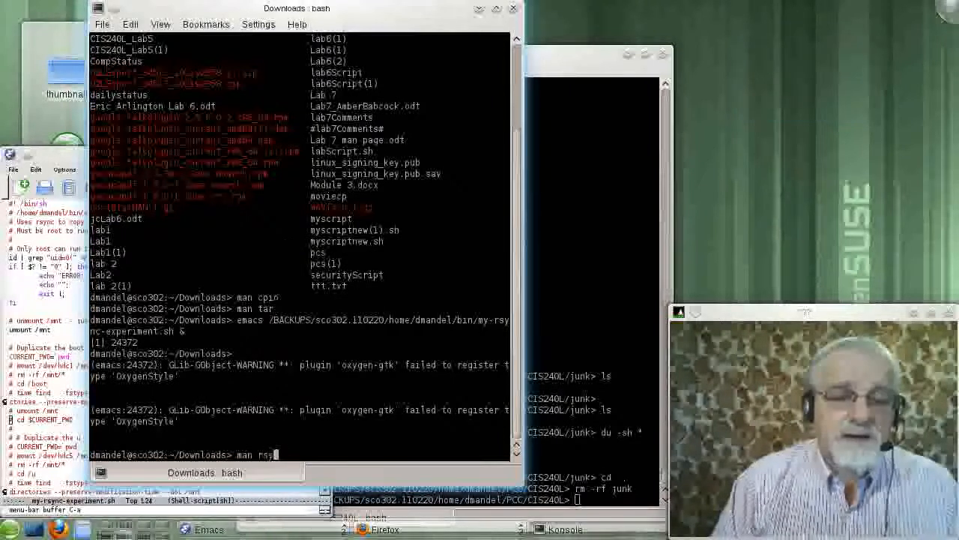
pyautogui.press('Return')
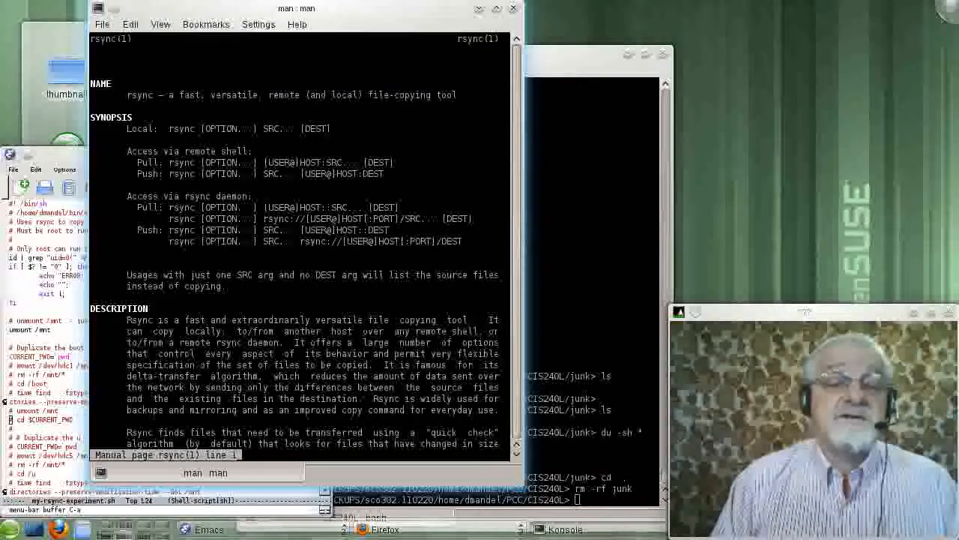
# - Scroll the rsync man page down past the examples to the ADVANCED USAGE section
pyautogui.scroll(-3)
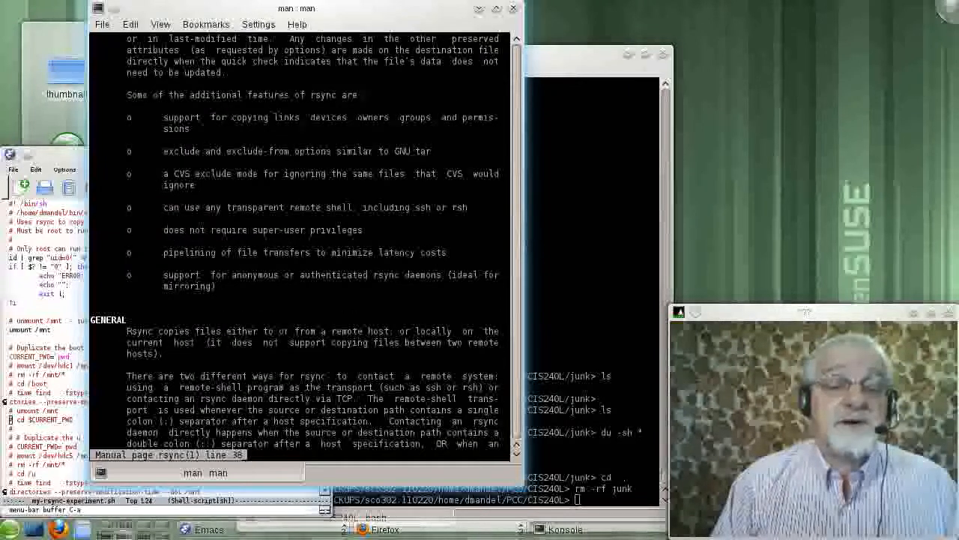
pyautogui.scroll(-3)
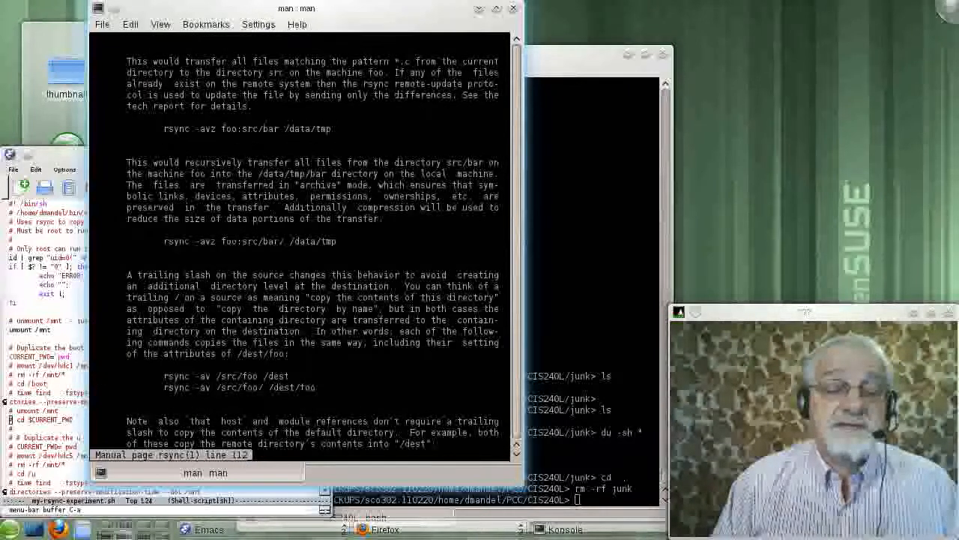
pyautogui.scroll(-3)
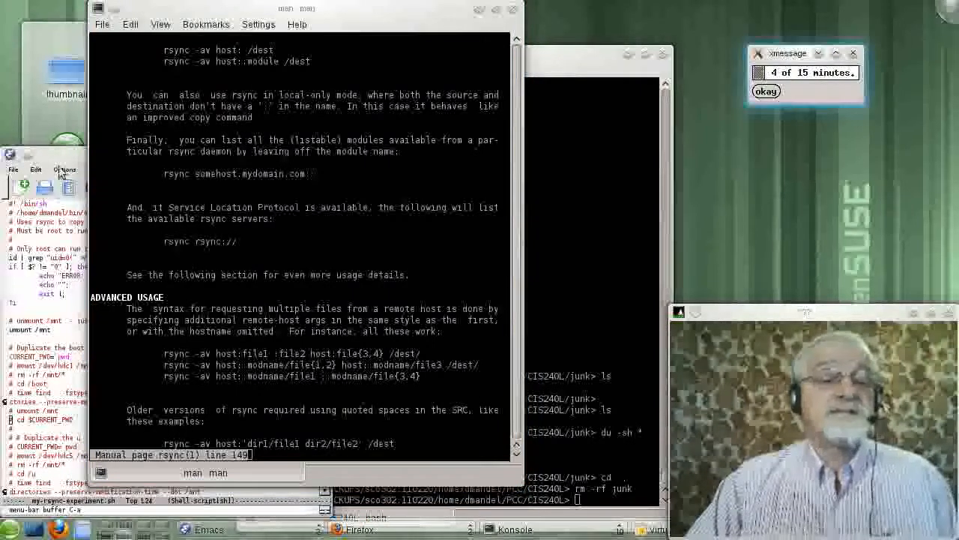
# - Keep the rsync manual at its usage examples and ADVANCED USAGE section while discussing them
pyautogui.click(766, 91)
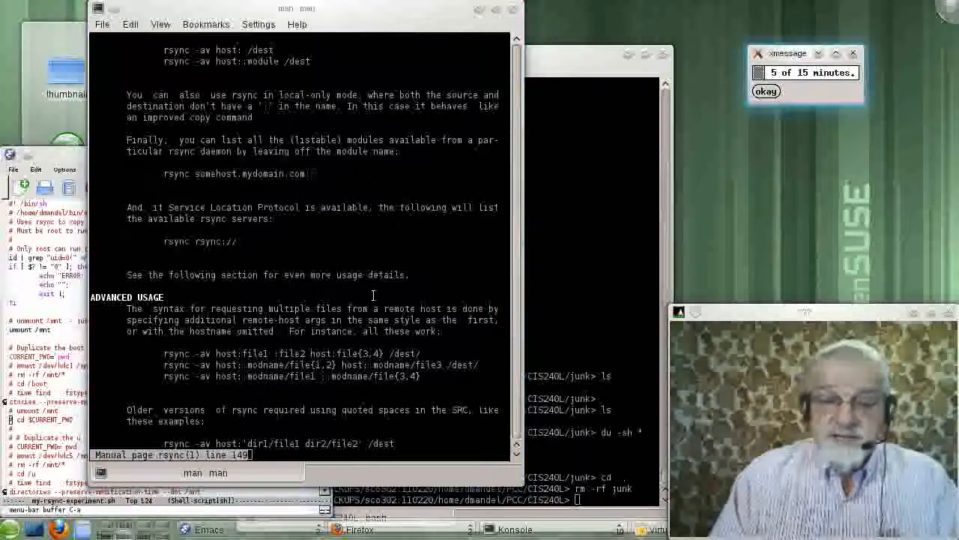
pyautogui.click(766, 91)
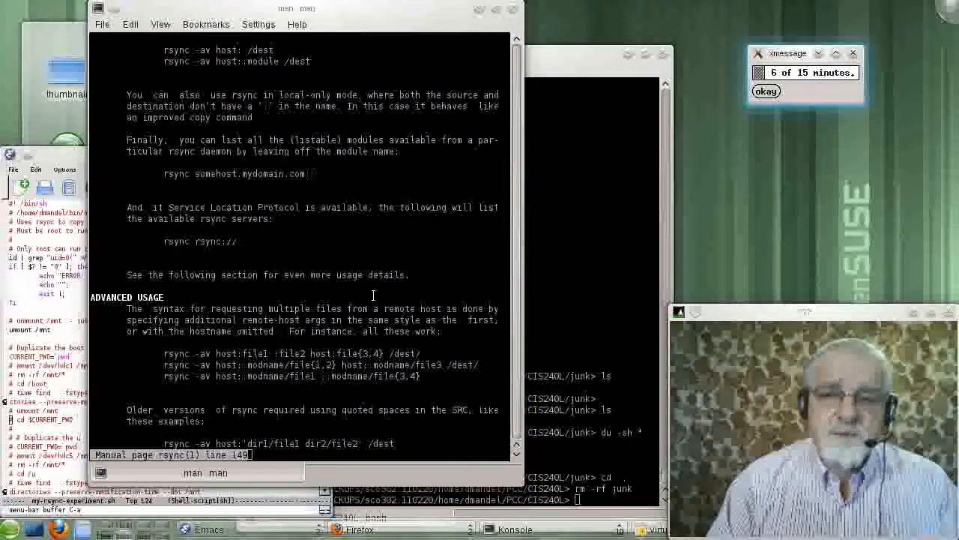
pyautogui.click(766, 92)
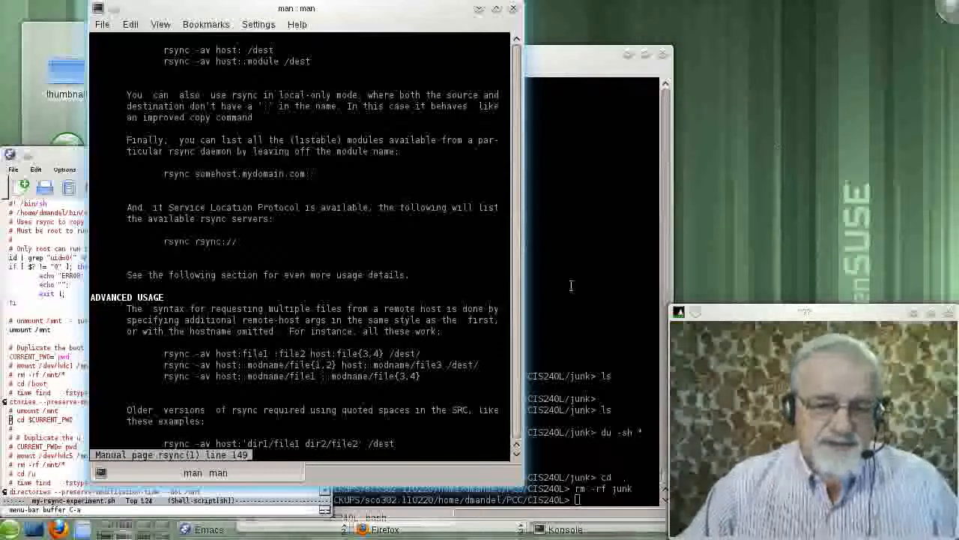
pyautogui.moveTo(441, 330)
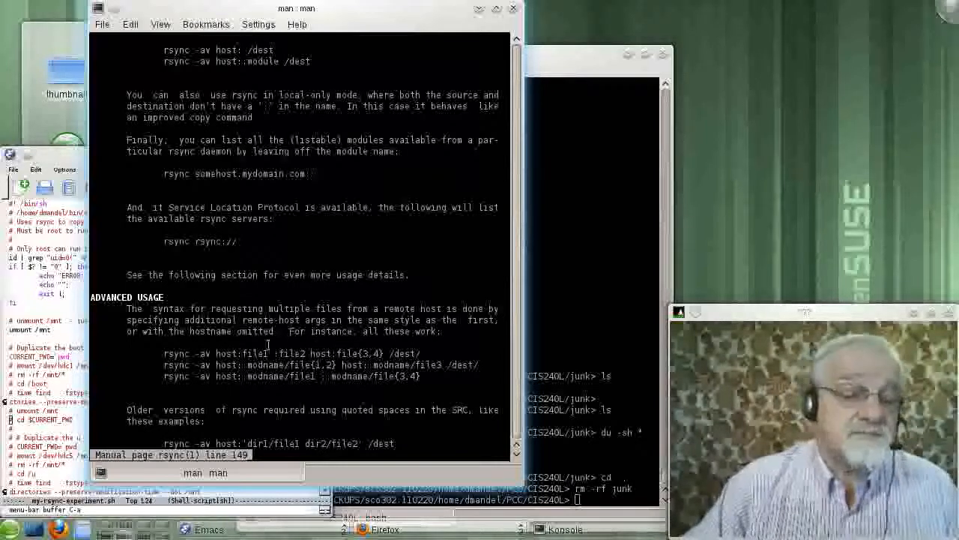
pyautogui.moveTo(78, 153)
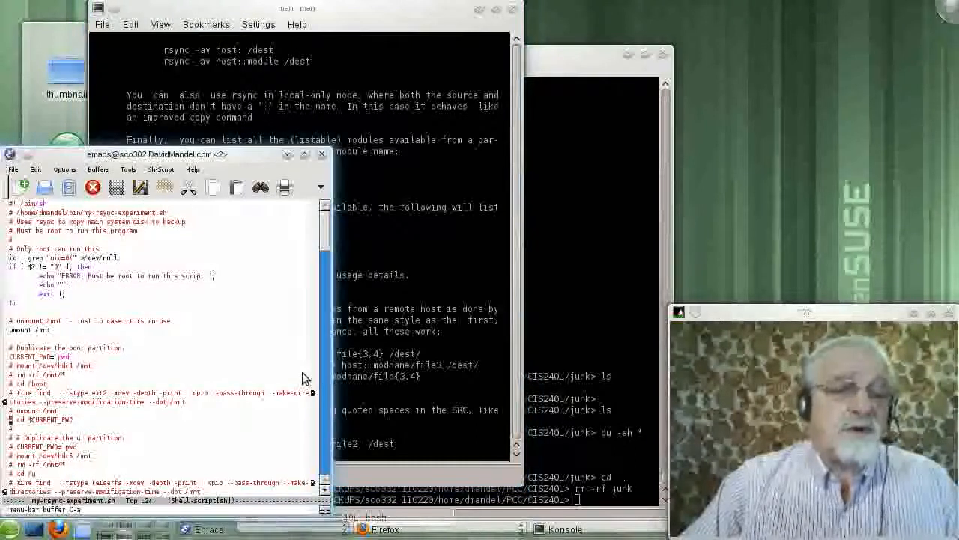
pyautogui.moveTo(273, 365)
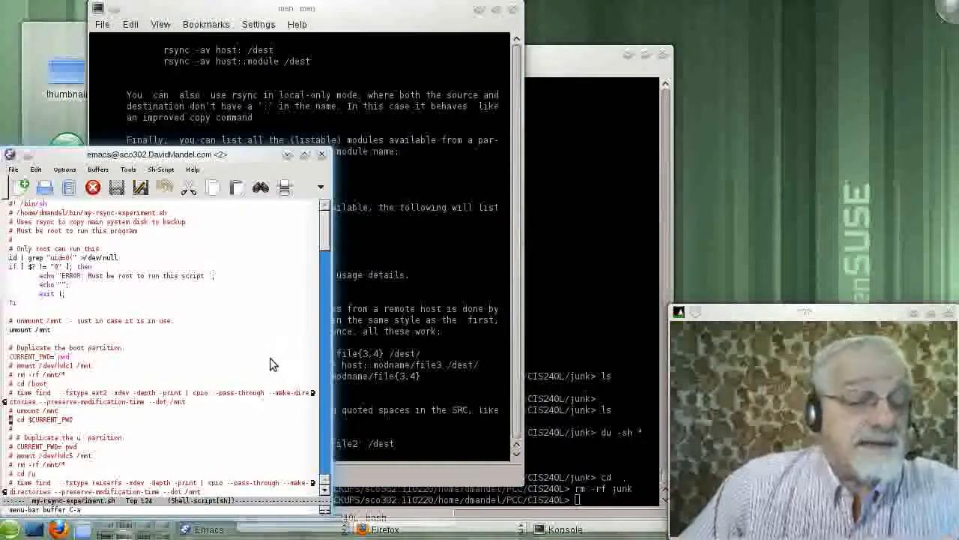
pyautogui.moveTo(247, 351)
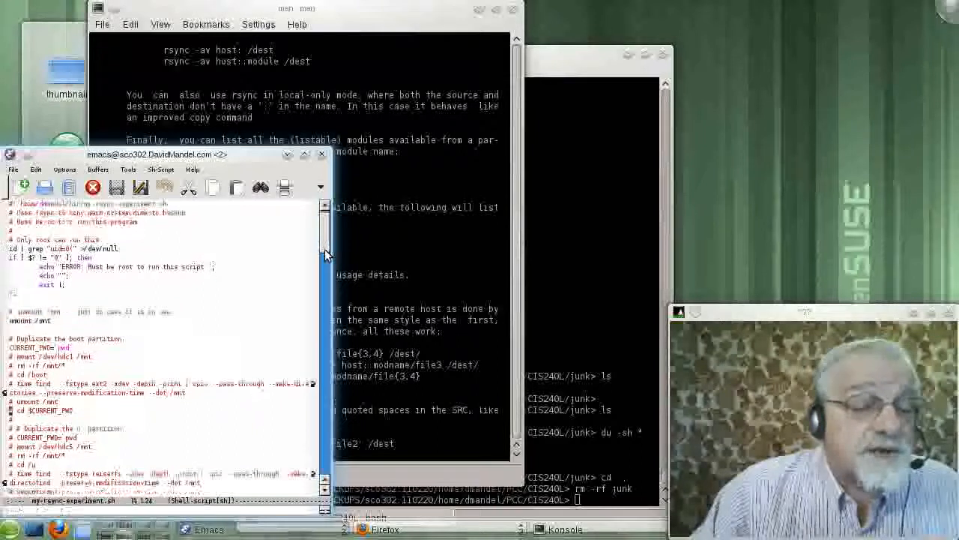
# - Scroll rsync-experiment.sh to the 'Duplicate the boot partition' and 'Duplicate the root partition' sections
pyautogui.scroll(-3)
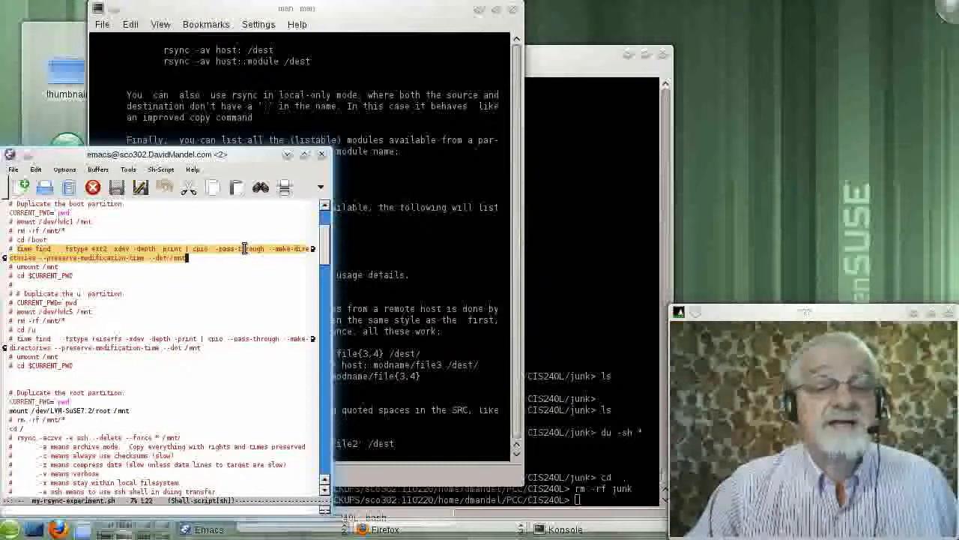
pyautogui.moveTo(105, 291)
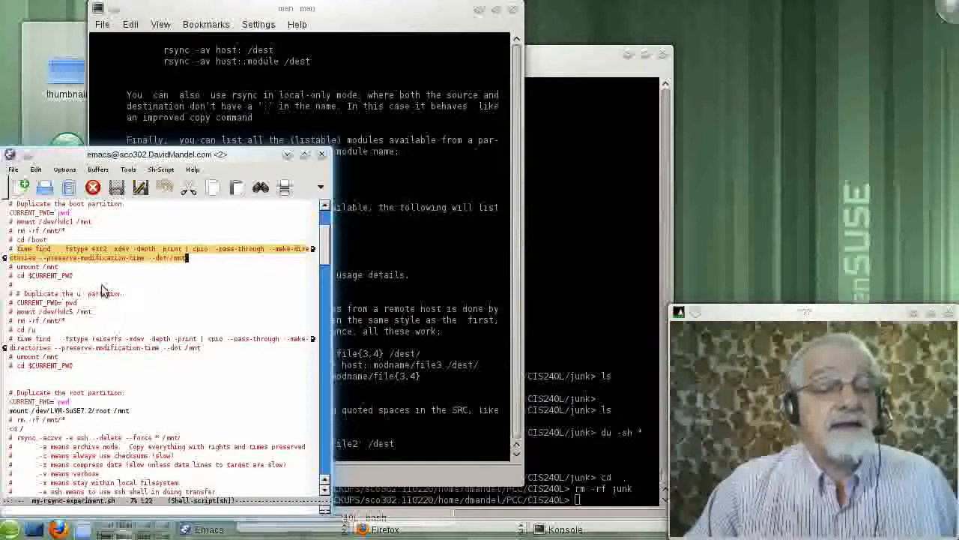
pyautogui.moveTo(183, 268)
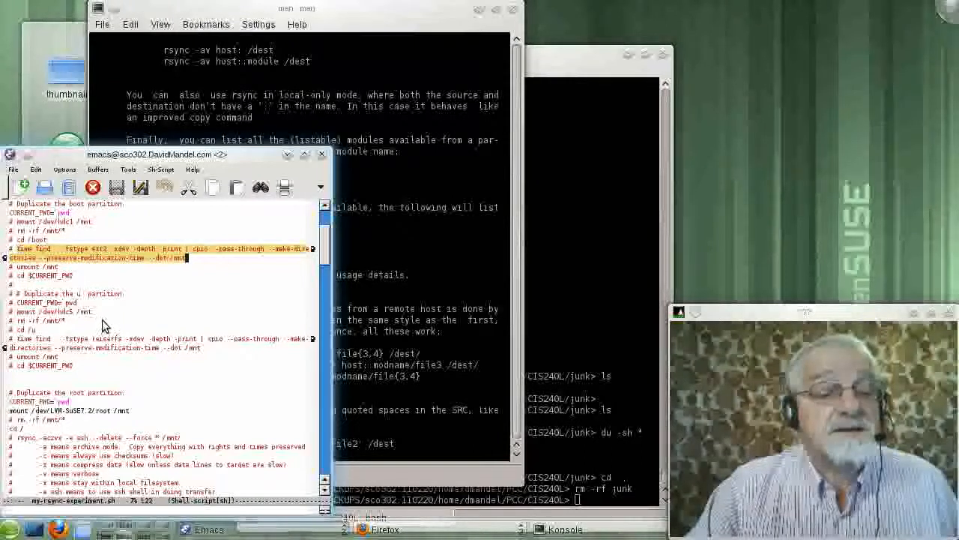
pyautogui.moveTo(132, 322)
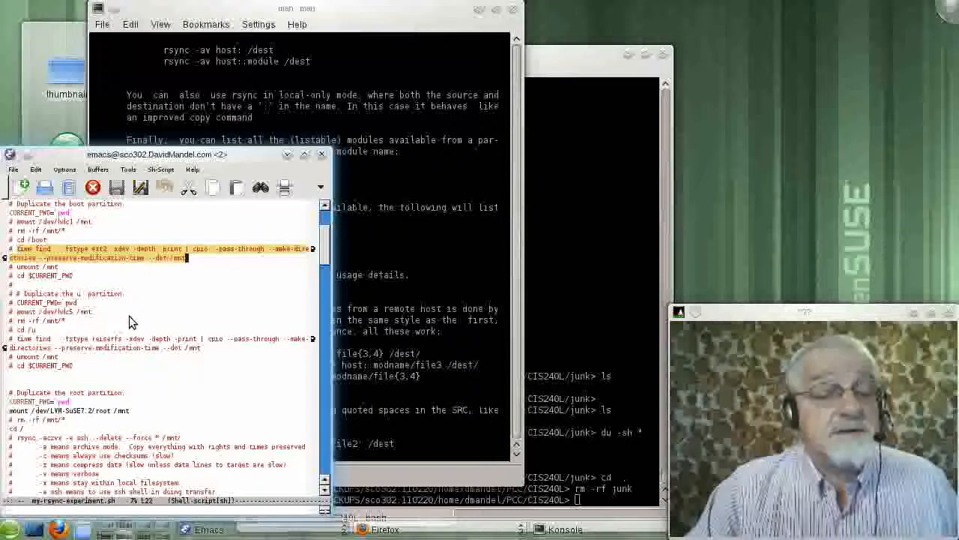
pyautogui.moveTo(313, 275)
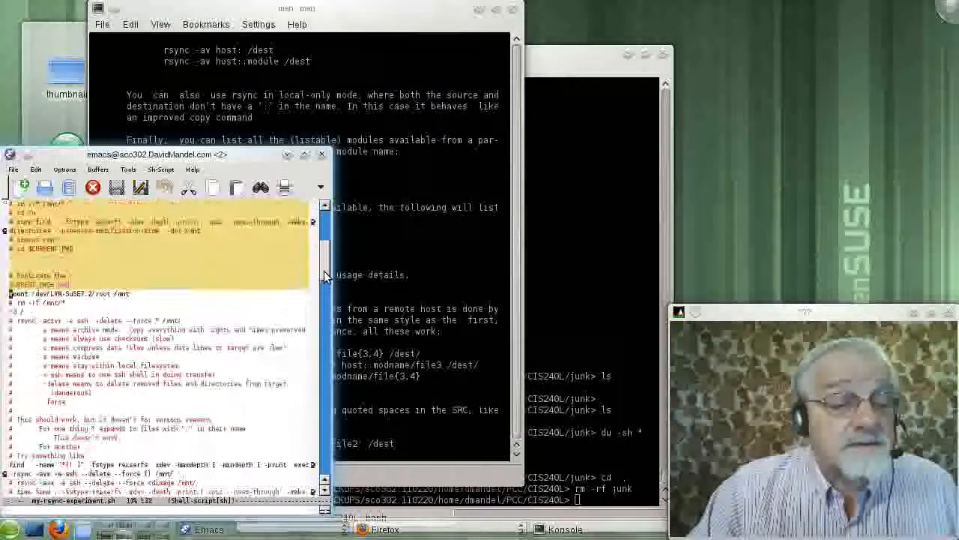
# - Scroll to the script's end showing the final rsync commands and the 'still hangs sometimes' note
pyautogui.scroll(-3)
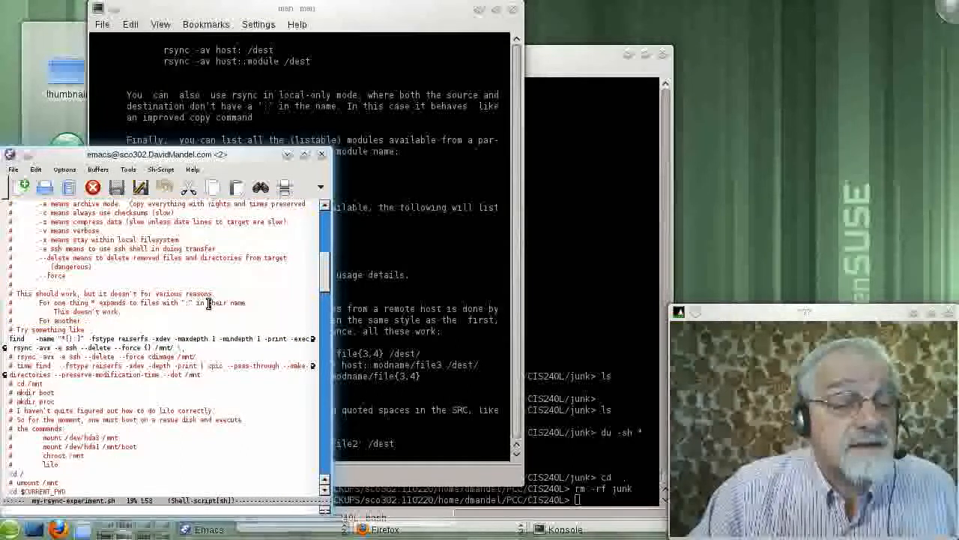
pyautogui.scroll(-3)
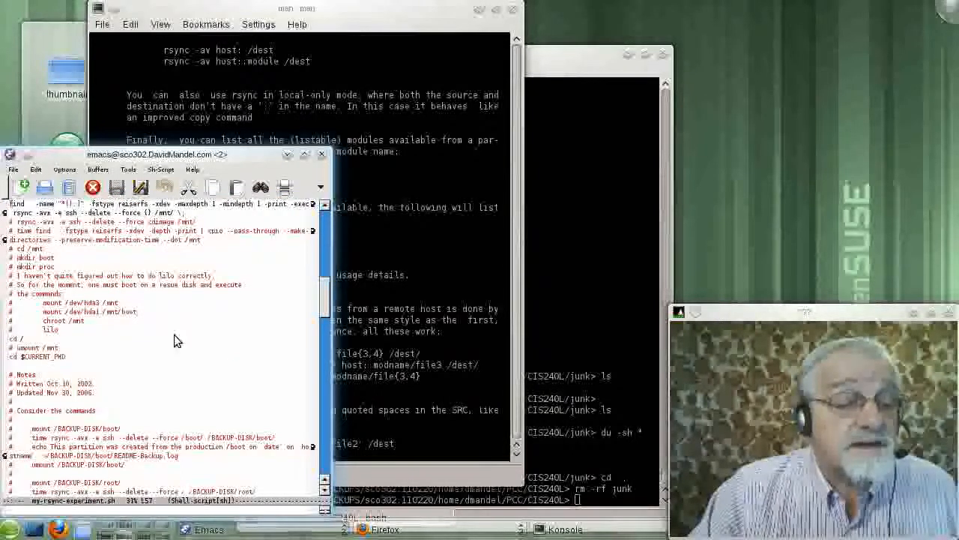
pyautogui.scroll(-3)
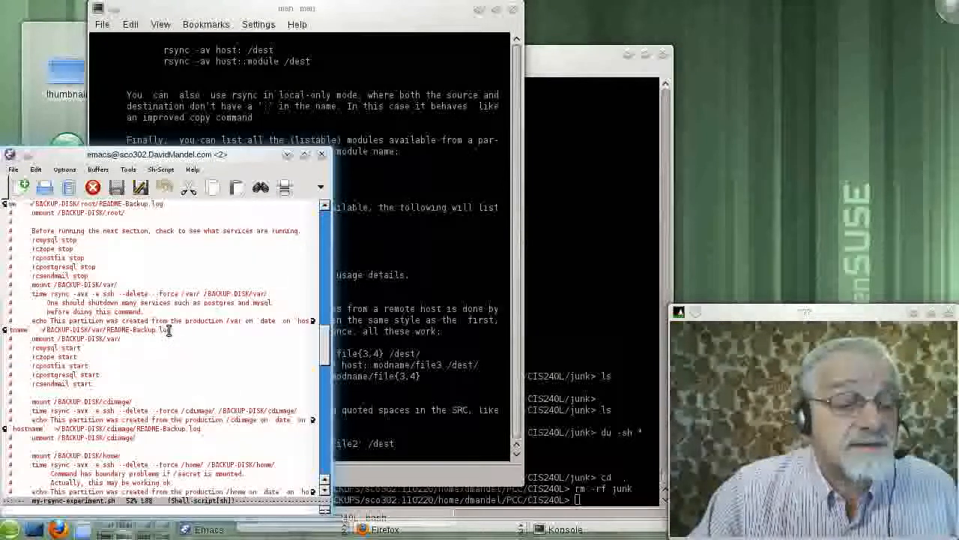
pyautogui.scroll(-3)
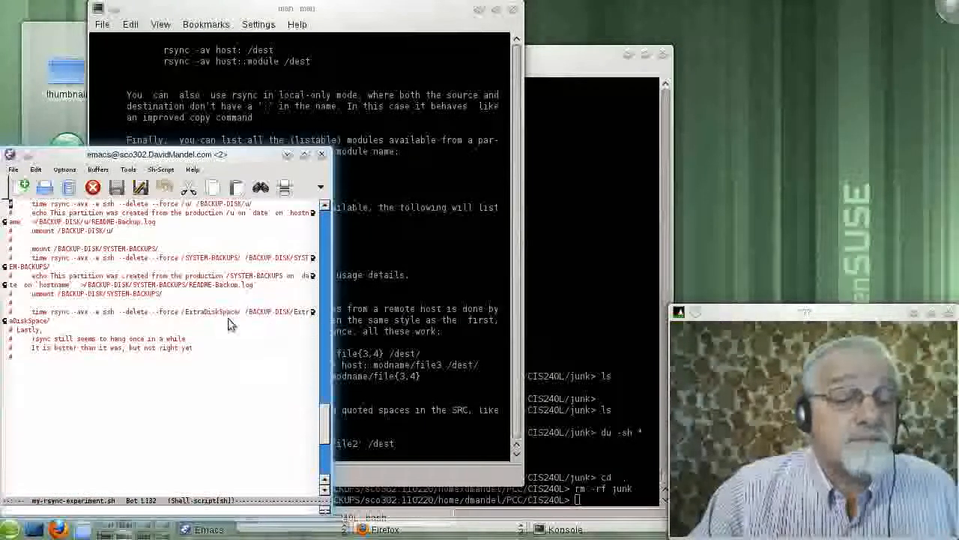
pyautogui.moveTo(135, 311)
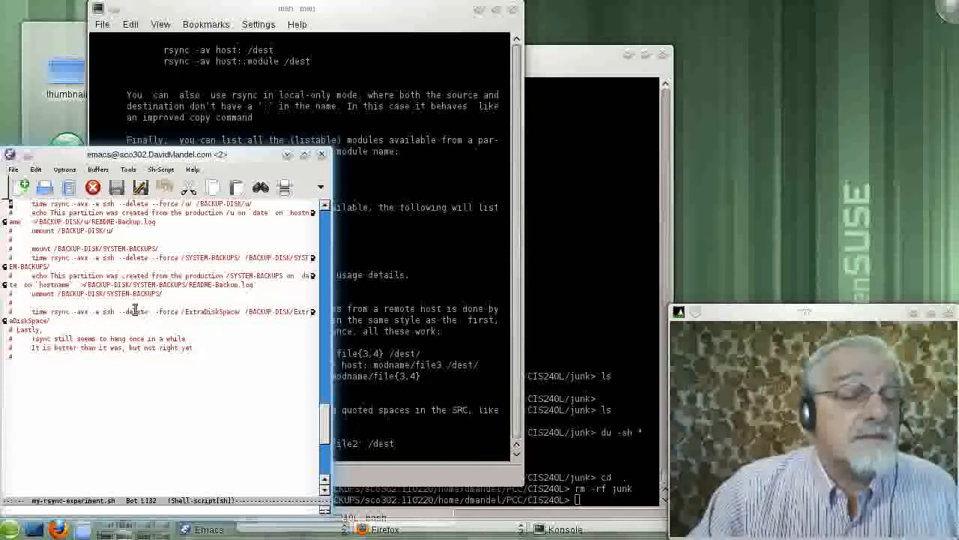
pyautogui.moveTo(128, 270)
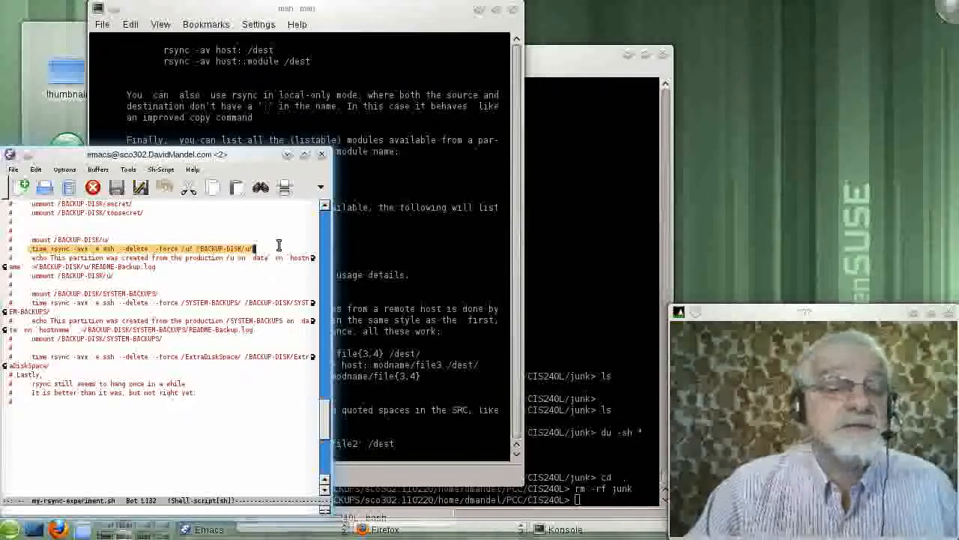
pyautogui.moveTo(141, 292)
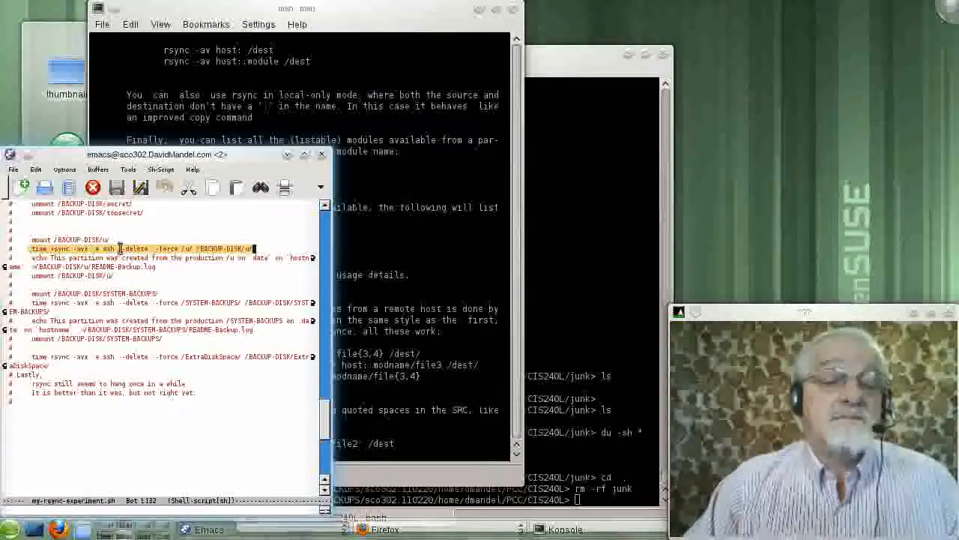
pyautogui.moveTo(141, 240)
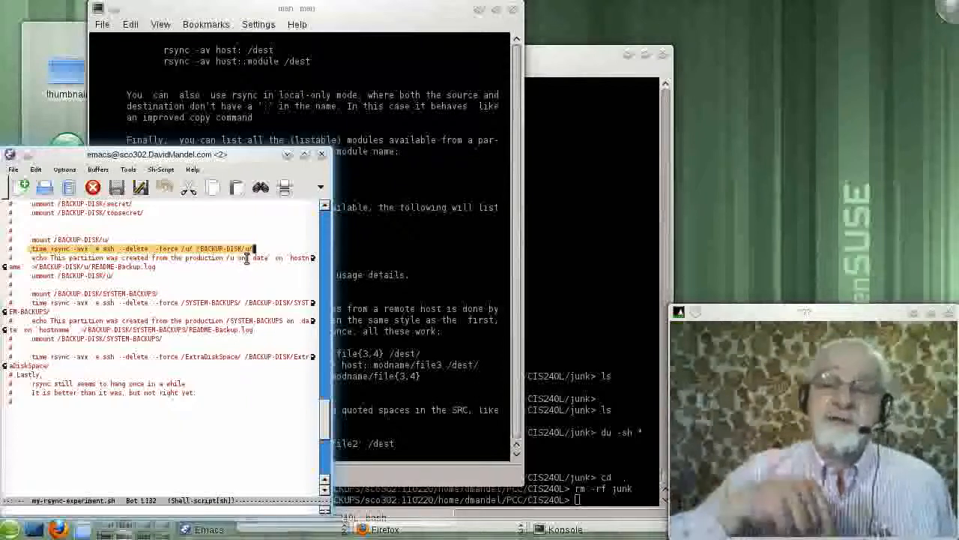
pyautogui.moveTo(278, 242)
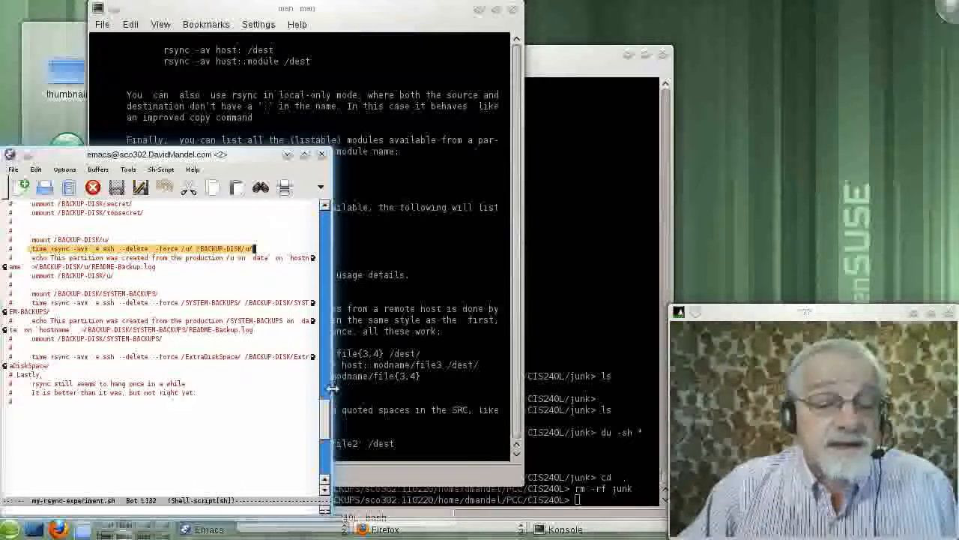
pyautogui.scroll(3)
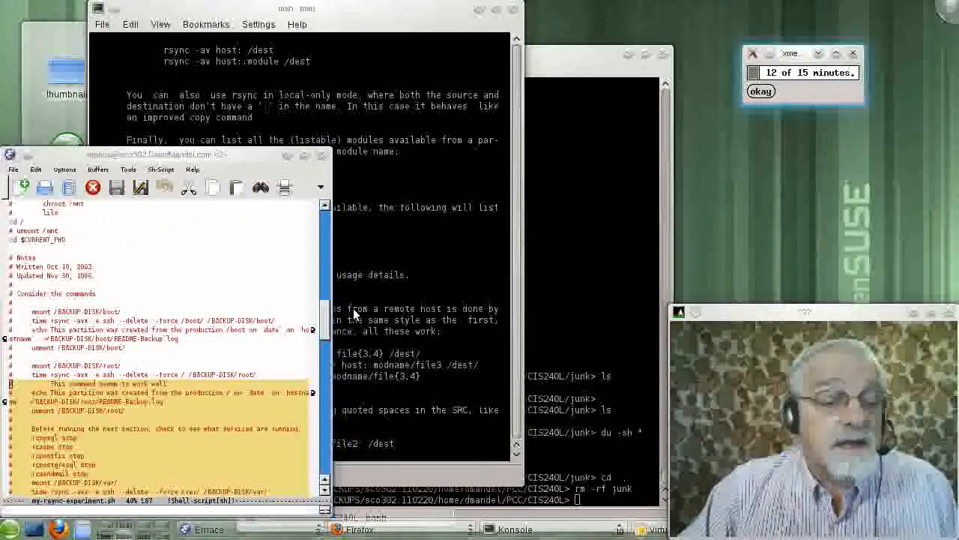
pyautogui.scroll(3)
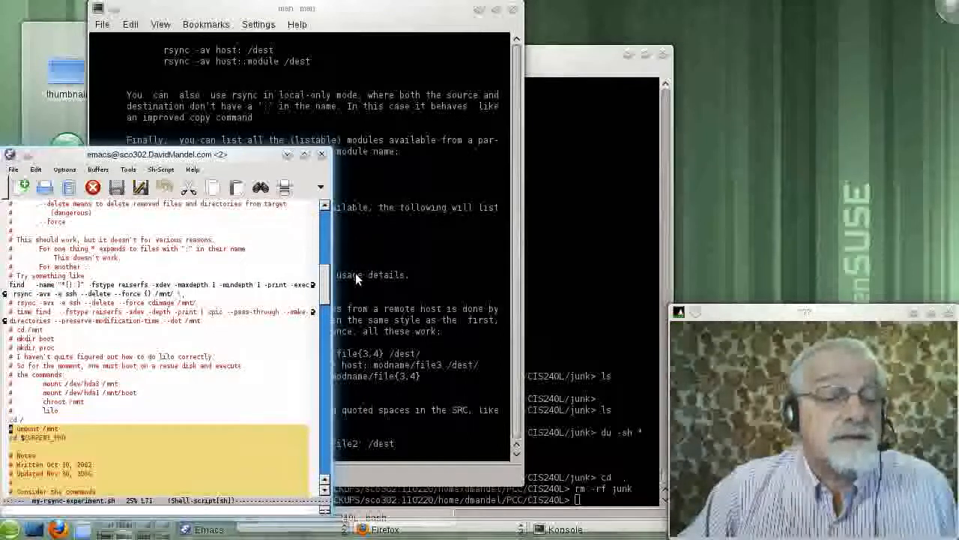
pyautogui.scroll(3)
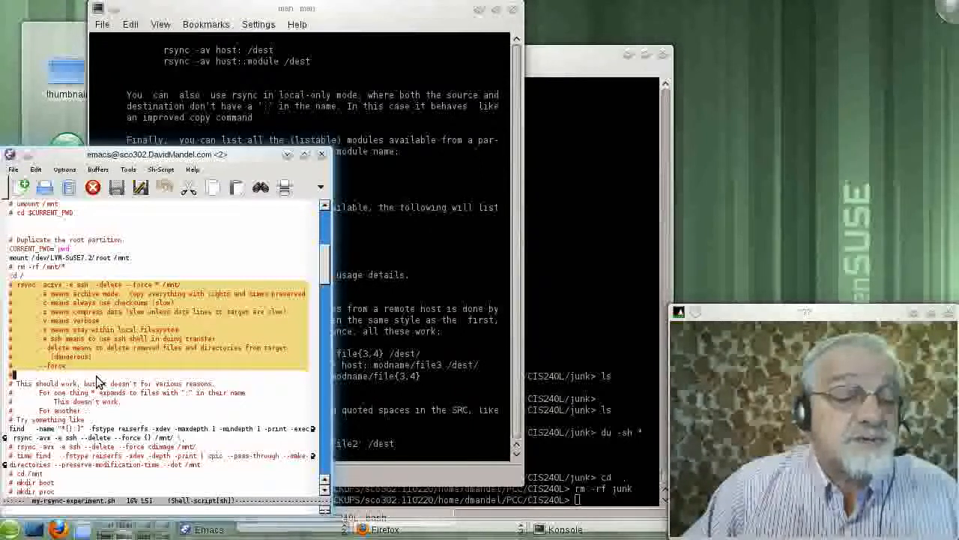
pyautogui.moveTo(48, 322)
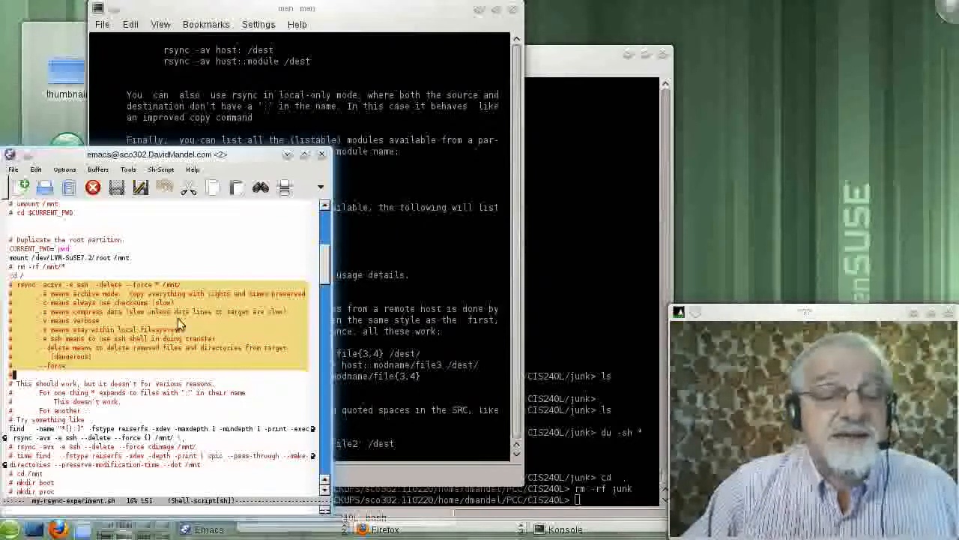
pyautogui.moveTo(278, 324)
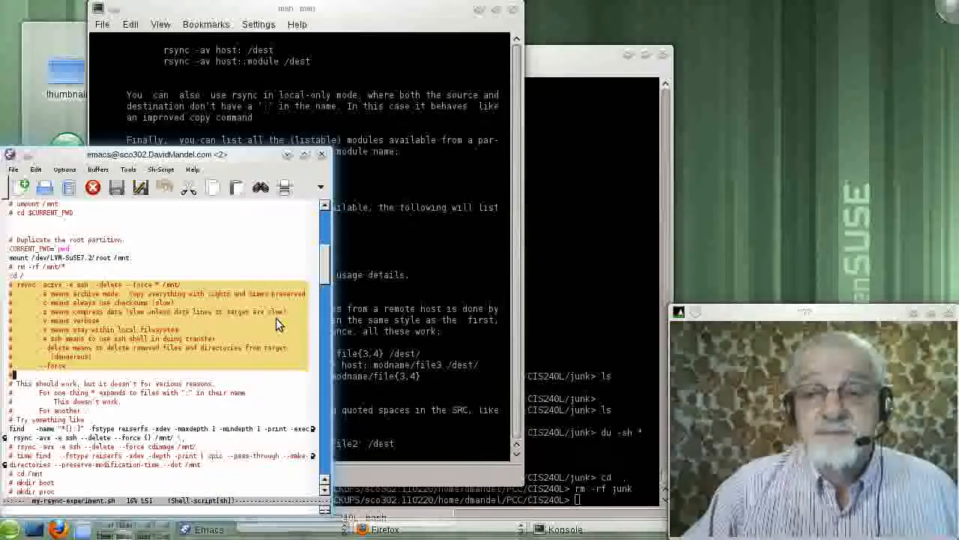
pyautogui.moveTo(48, 332)
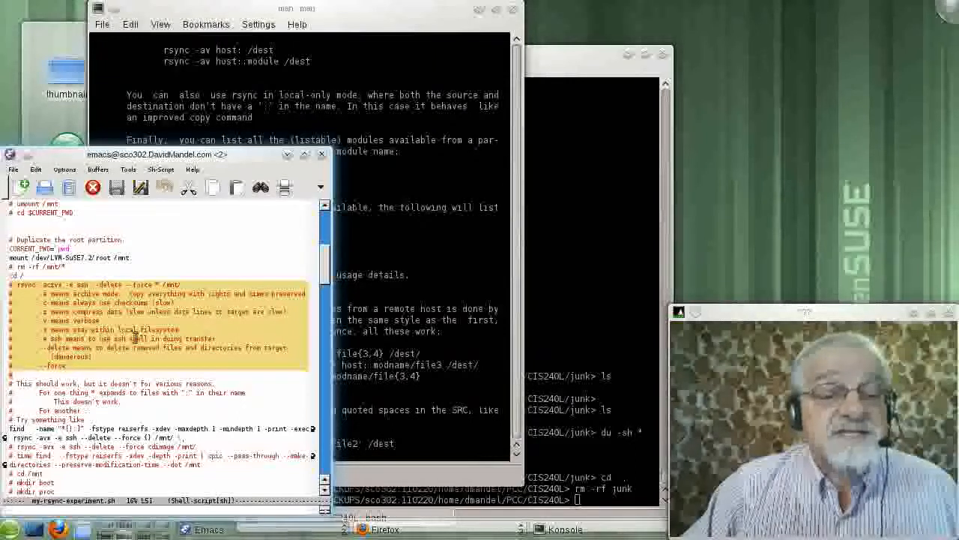
pyautogui.moveTo(73, 378)
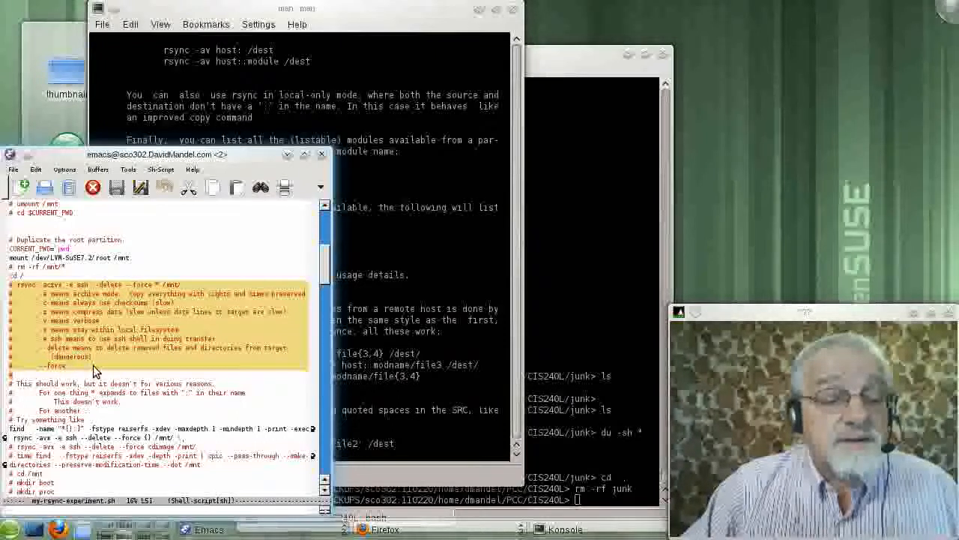
pyautogui.moveTo(149, 361)
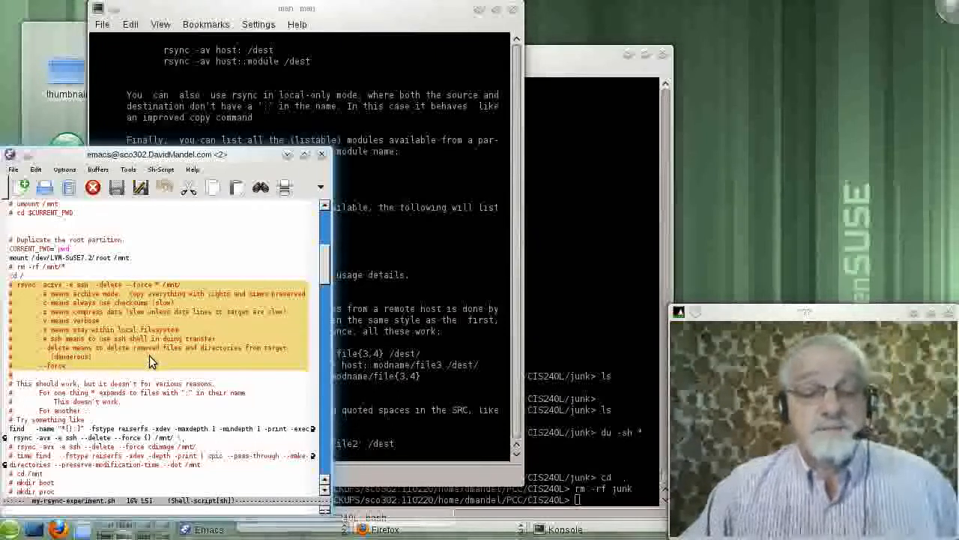
pyautogui.moveTo(231, 272)
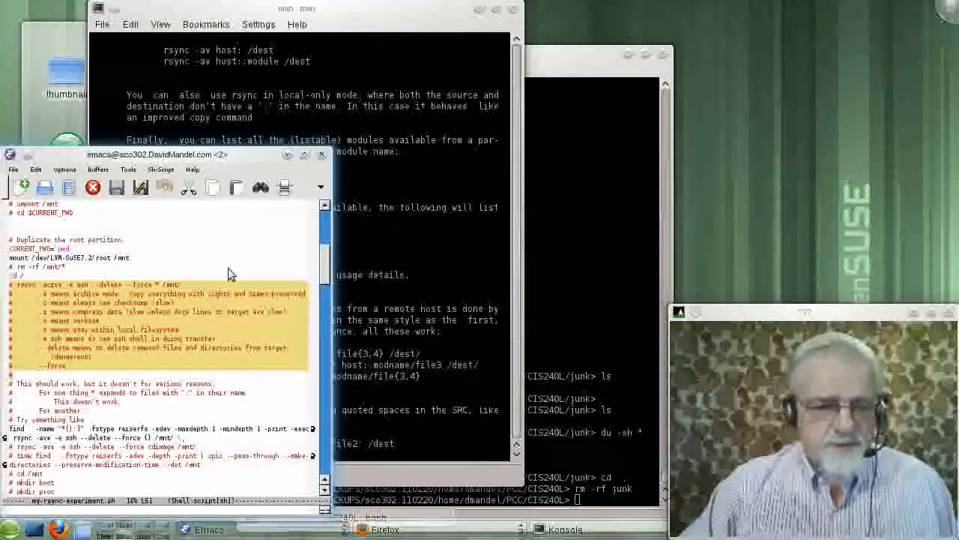
# - Switch to the my-rsync-to-sco303.sh buffer and show its 'Do commands like' time rsync line
pyautogui.click(98, 169)
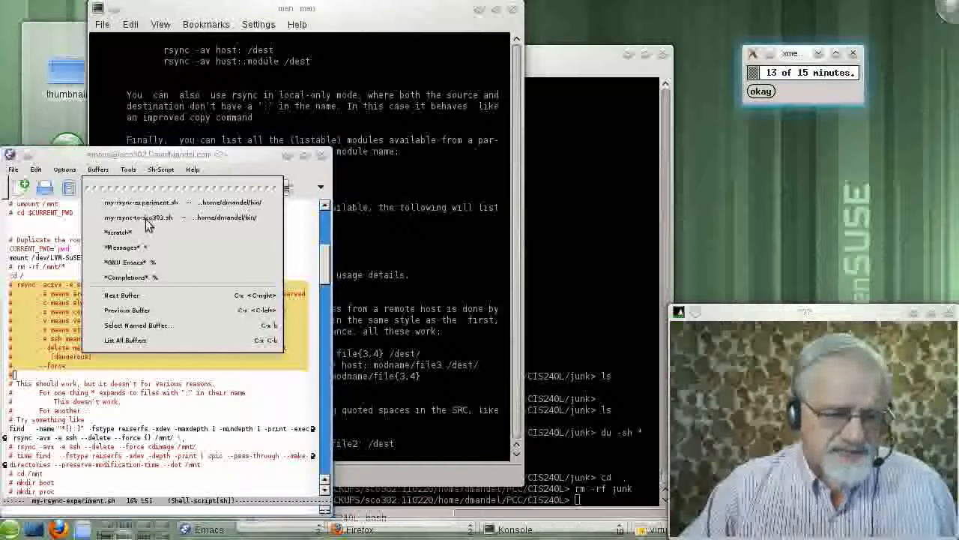
pyautogui.click(138, 217)
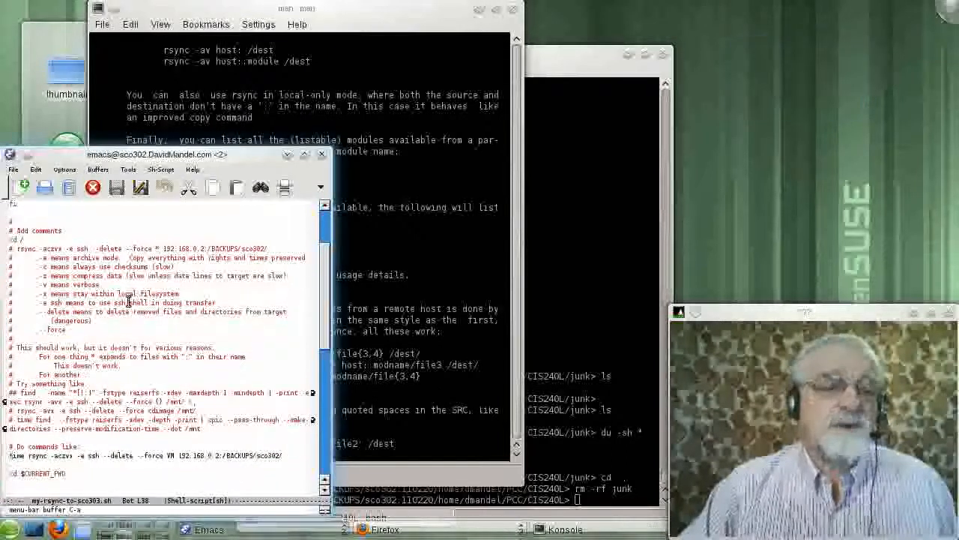
pyautogui.scroll(-3)
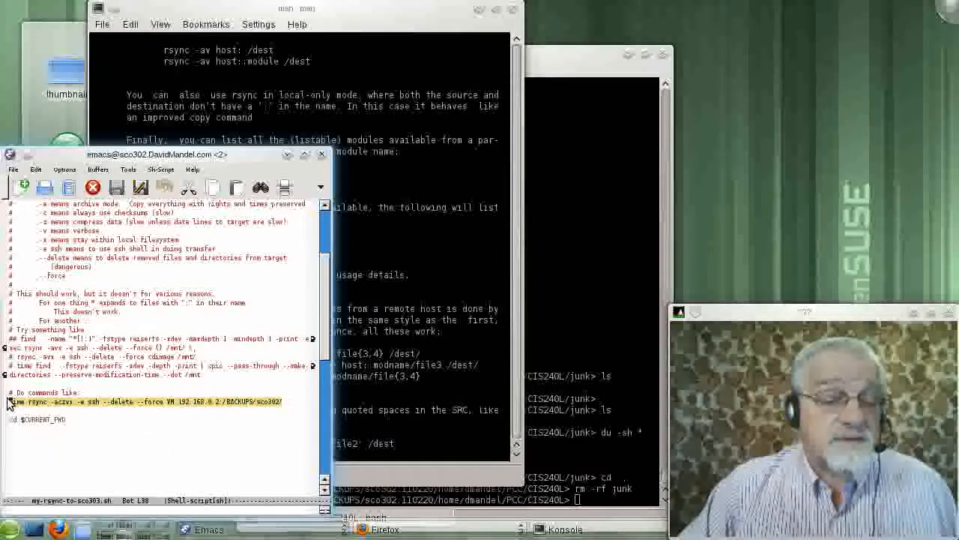
pyautogui.moveTo(9, 483)
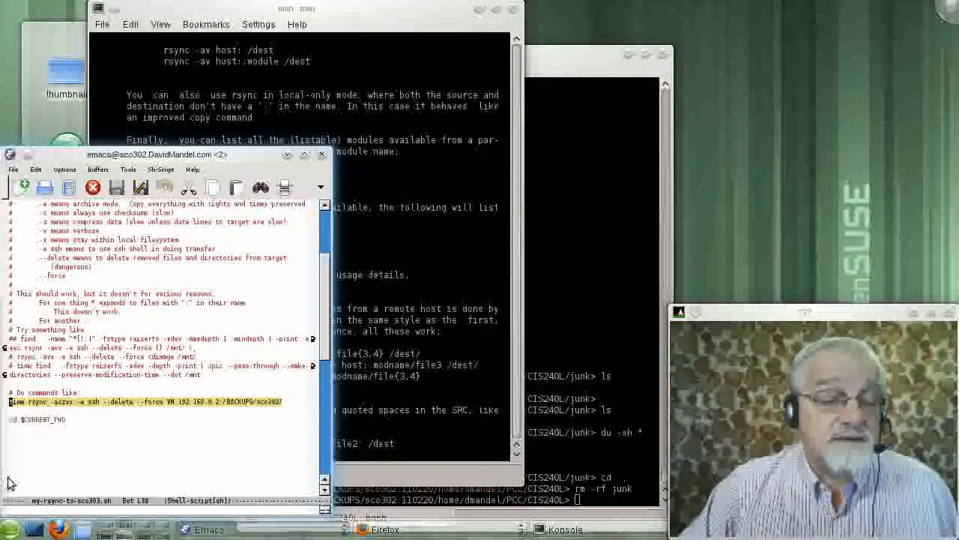
pyautogui.moveTo(135, 479)
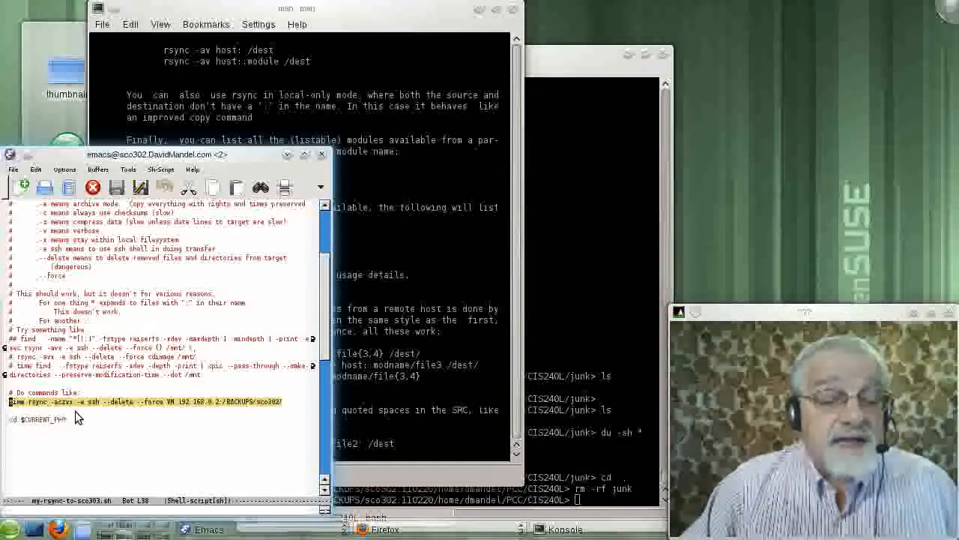
pyautogui.moveTo(73, 425)
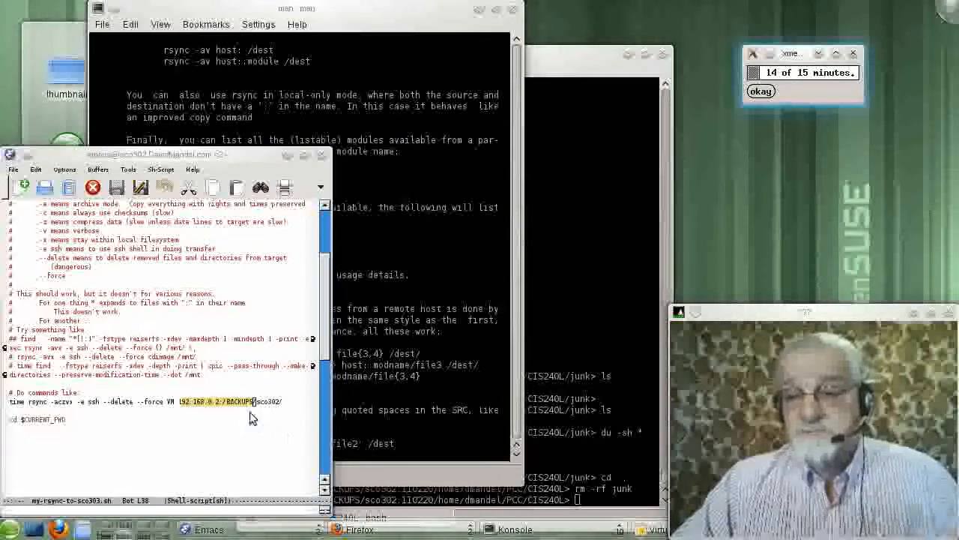
pyautogui.click(761, 92)
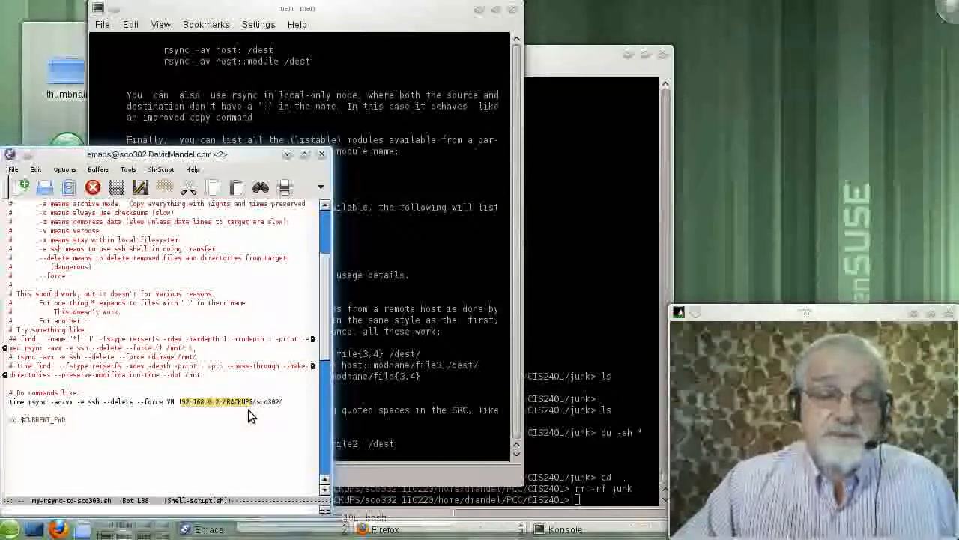
pyautogui.moveTo(697, 174)
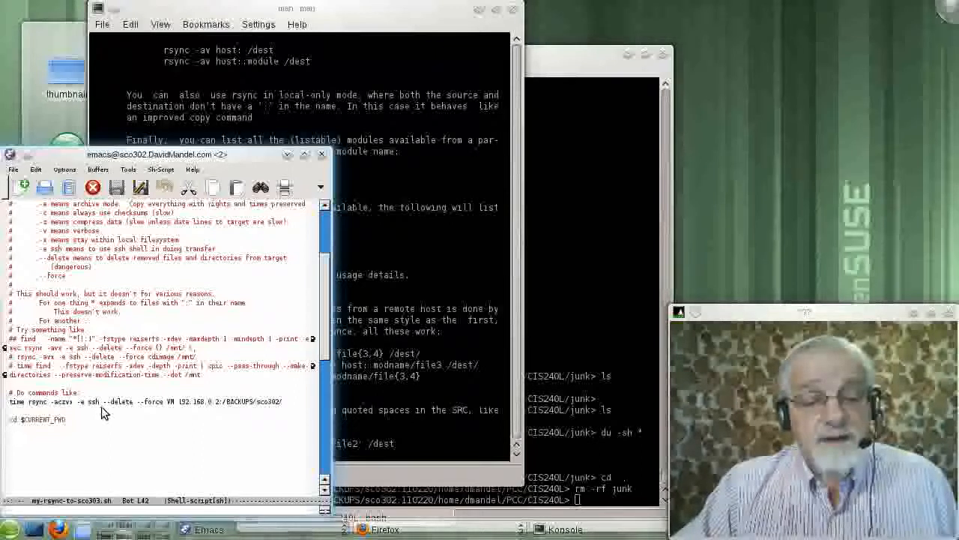
pyautogui.moveTo(234, 414)
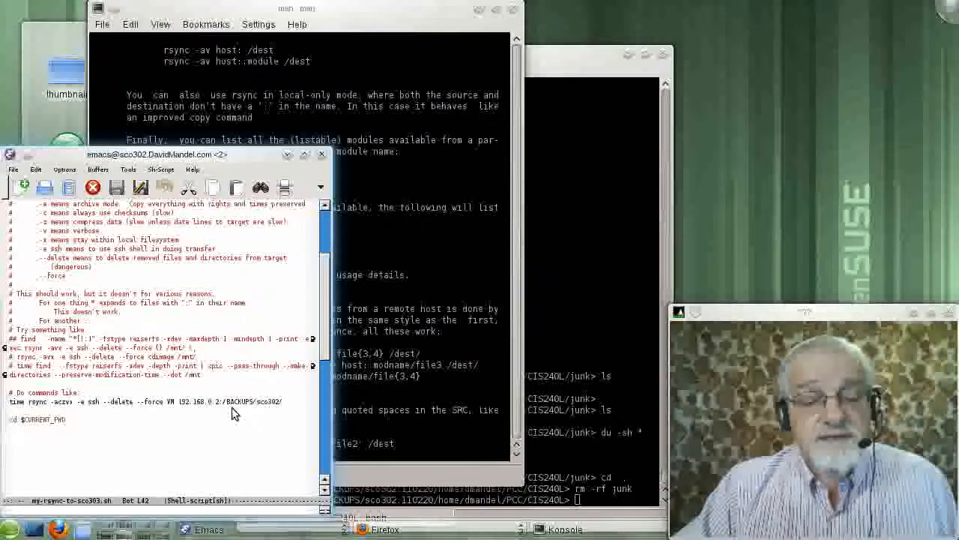